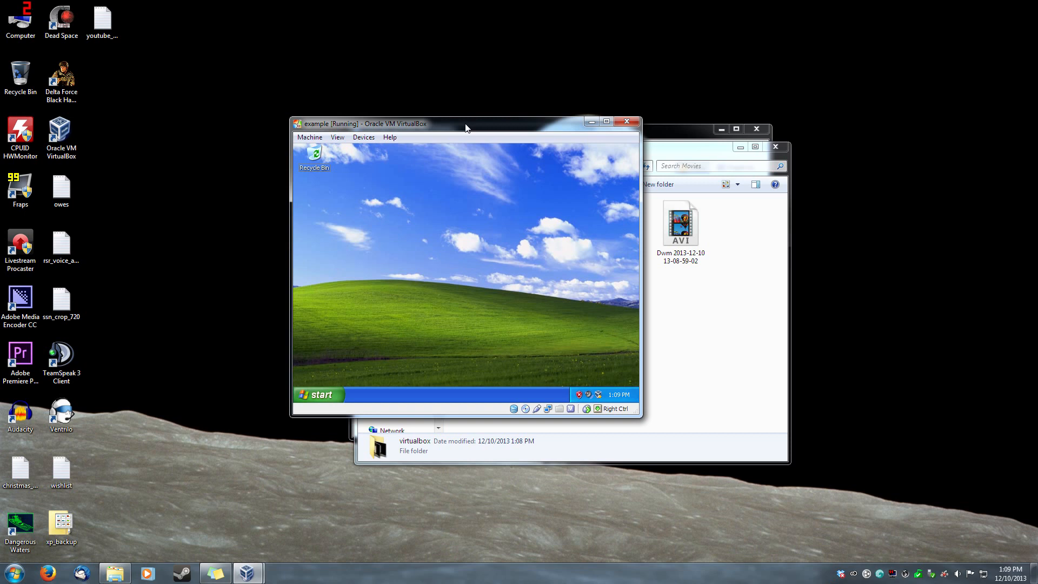
mouse_move(480, 130)
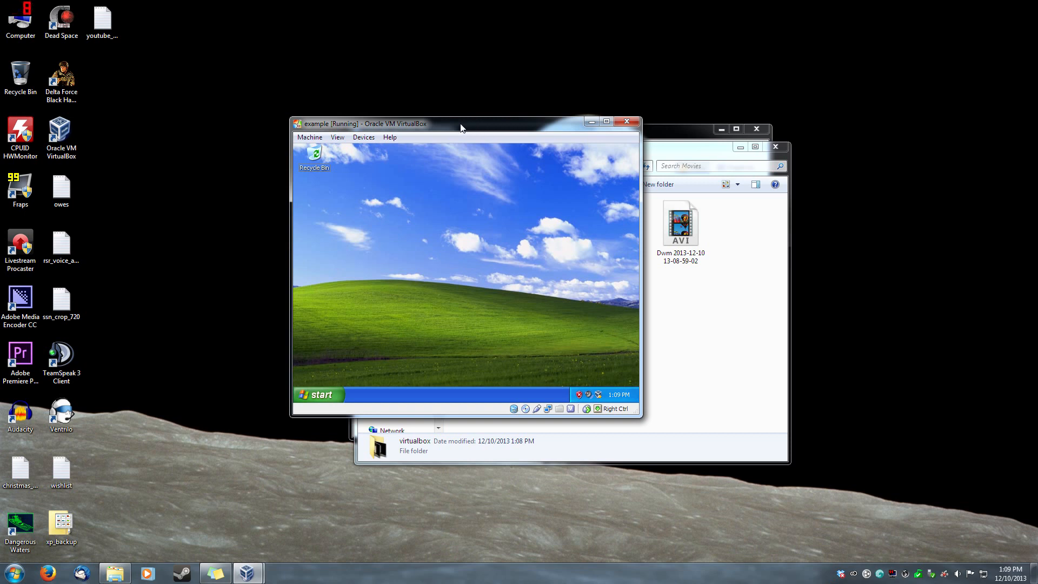
- Attach the host's F: disc drive to the XP machine via Devices > CD/DVD Devices
click(363, 138)
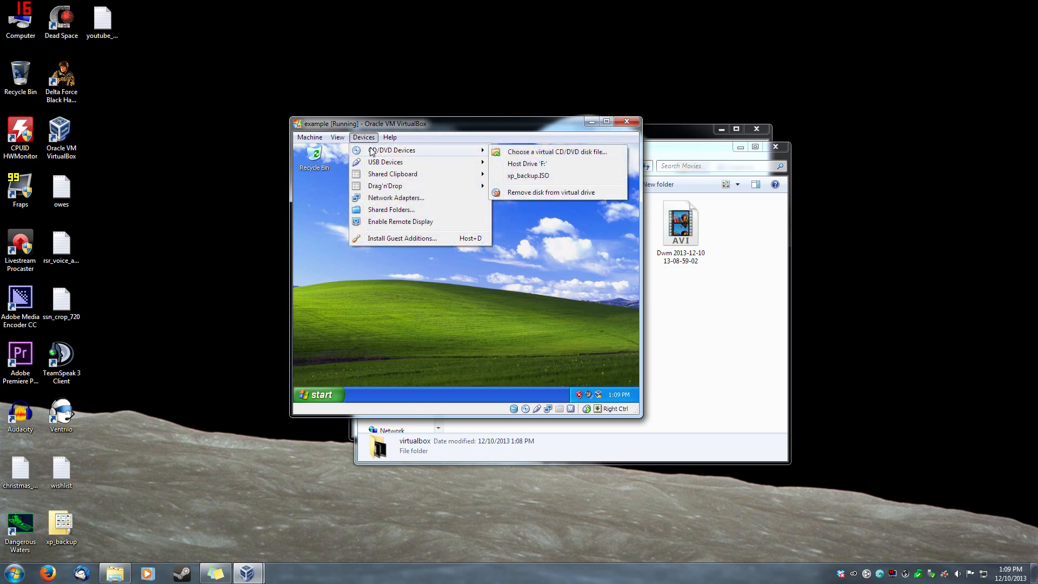
mouse_move(455, 161)
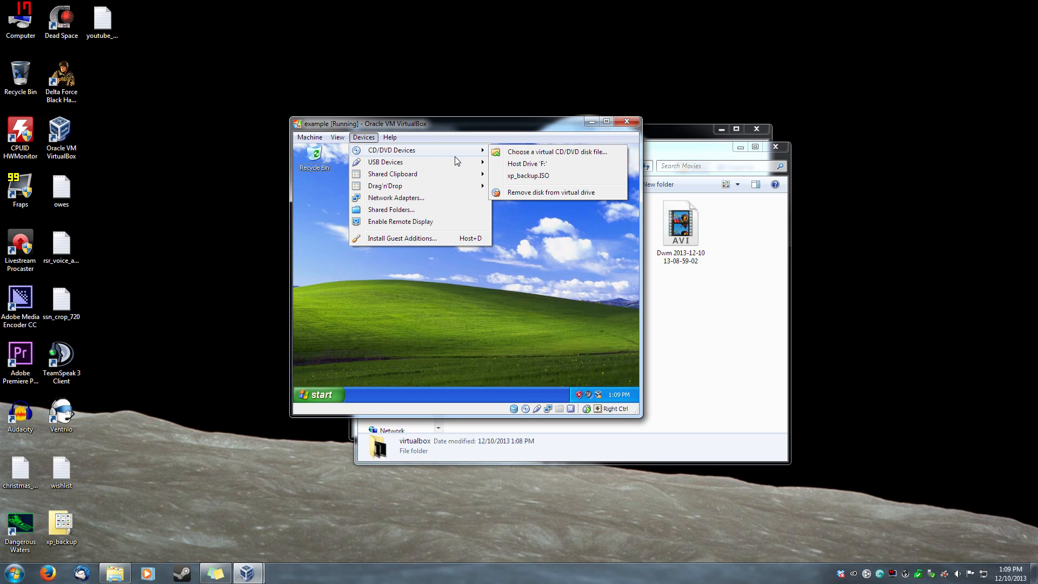
mouse_move(553, 163)
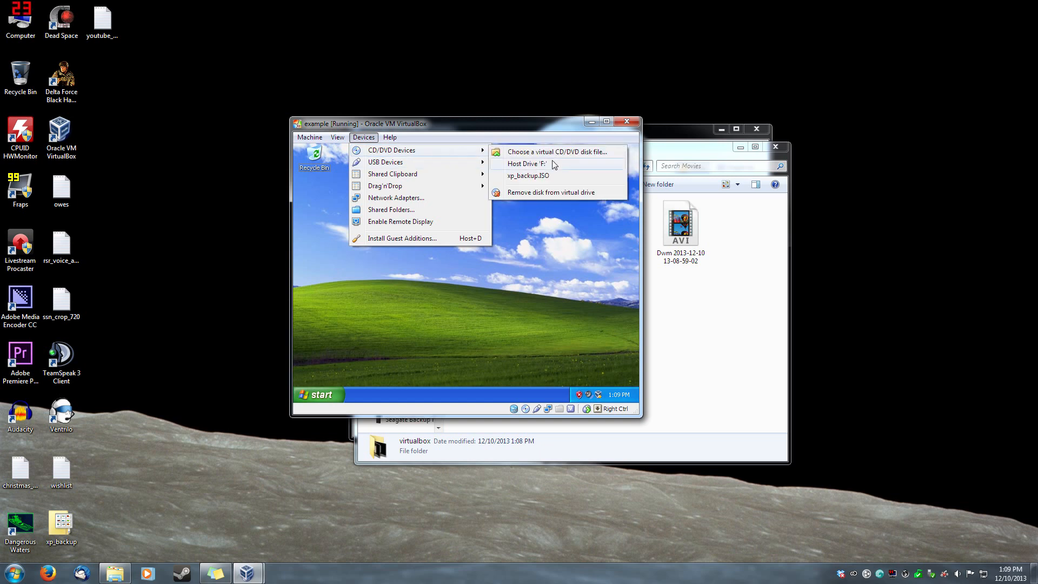
click(543, 187)
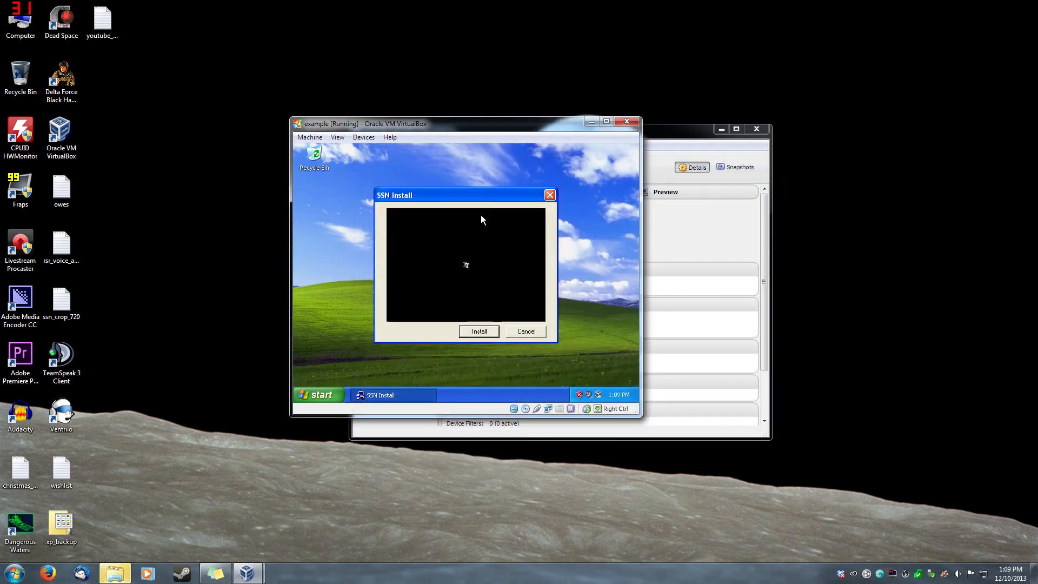
mouse_move(479, 331)
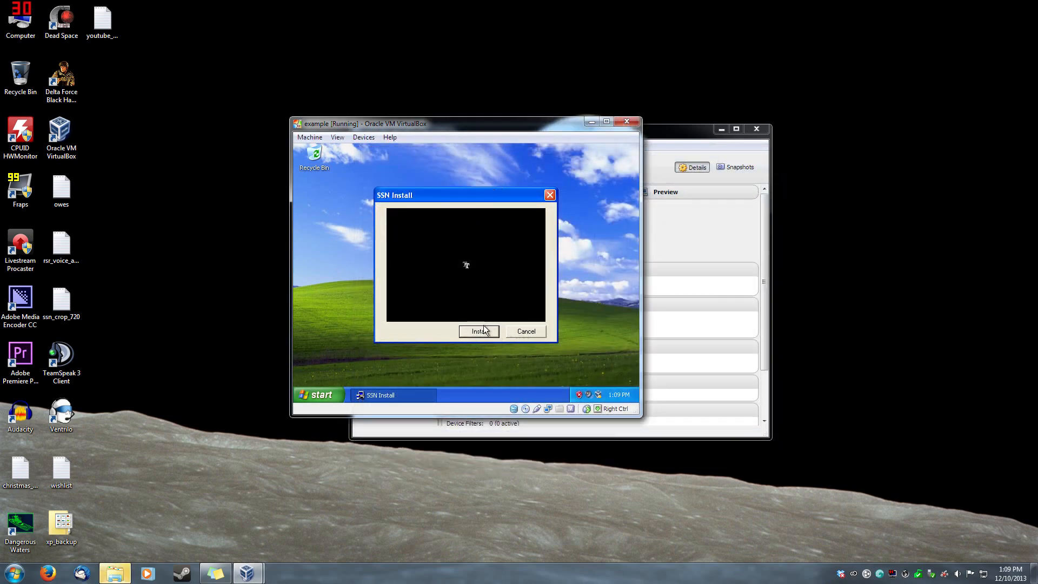
- Start Install from the SSN Install dialog so My Computer shows the disc as drive D:
click(479, 331)
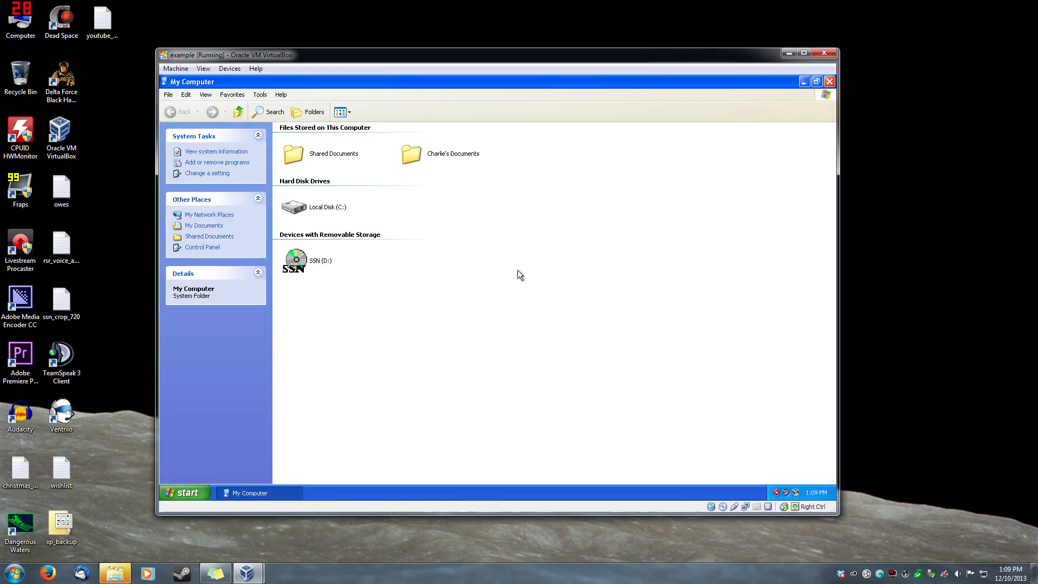
- Browse the SSN (D:) disc and set its setup program to Windows 95 compatibility mode
right_click(294, 259)
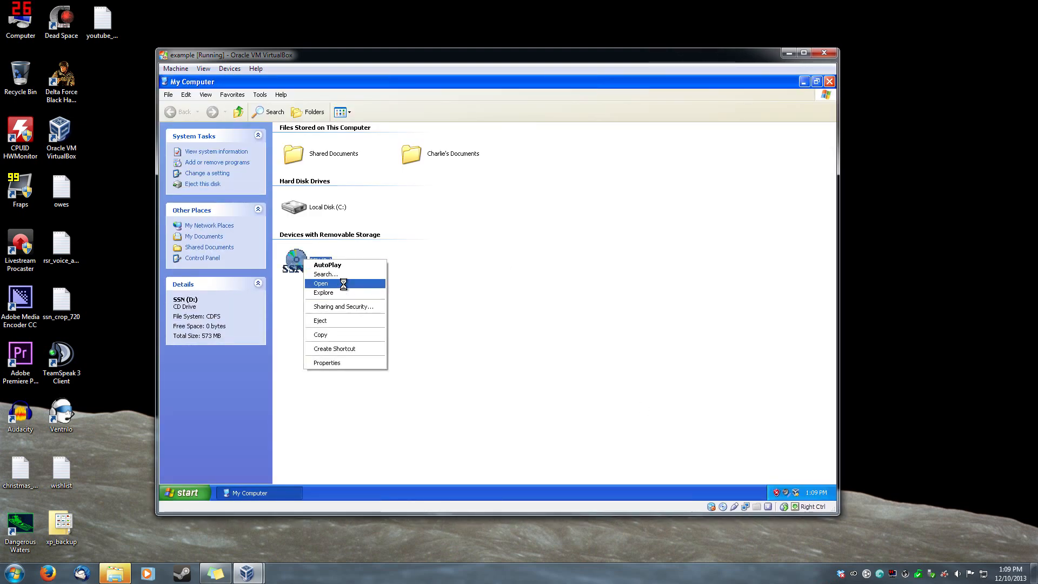
click(320, 282)
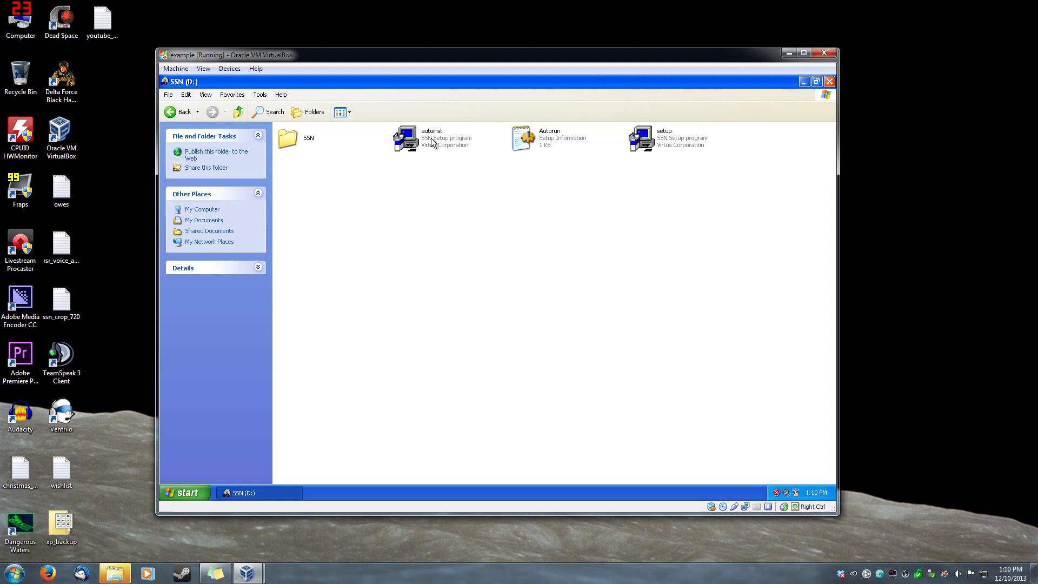
right_click(642, 138)
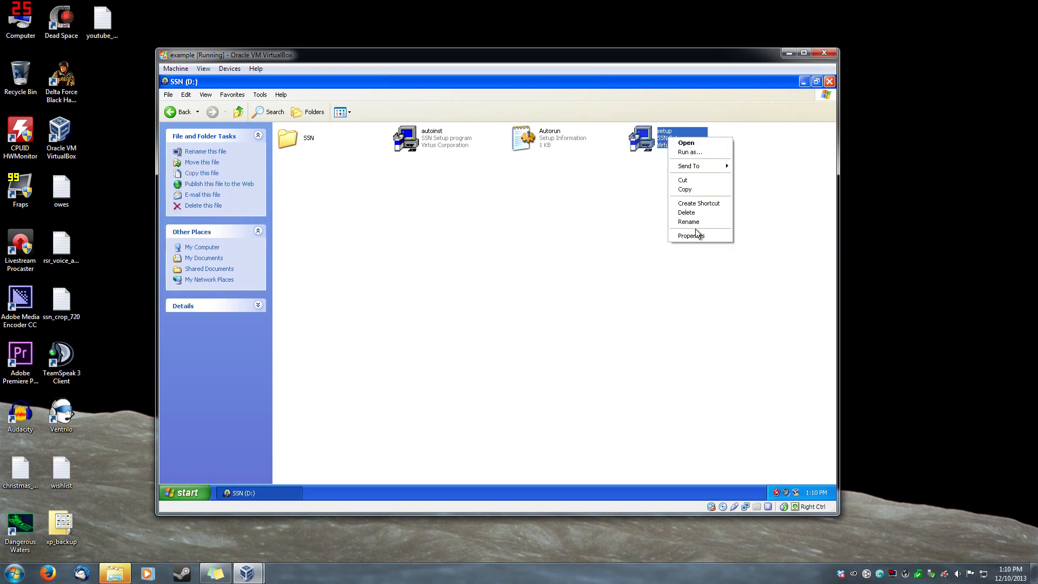
click(691, 235)
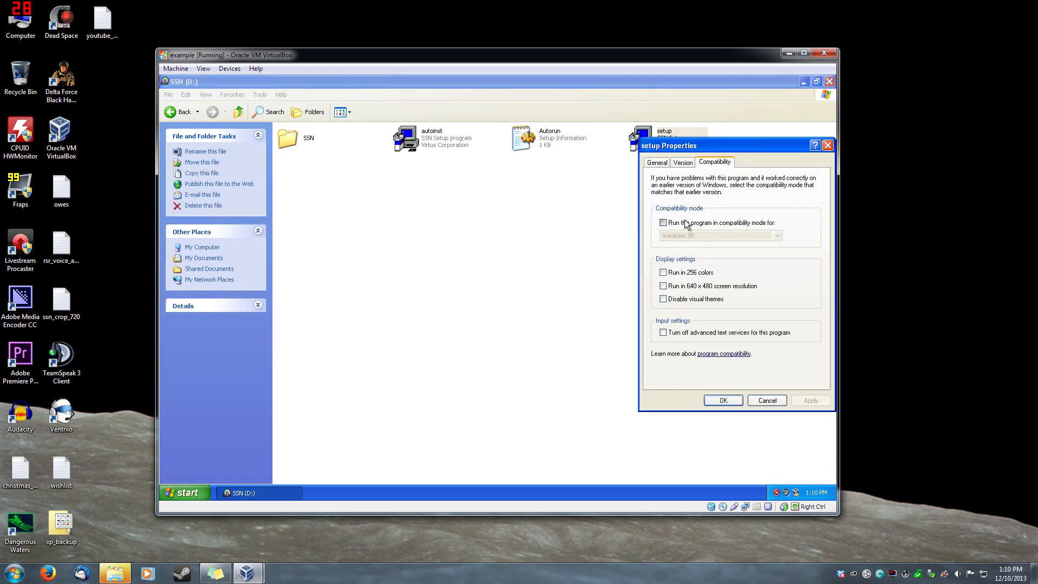
click(765, 400)
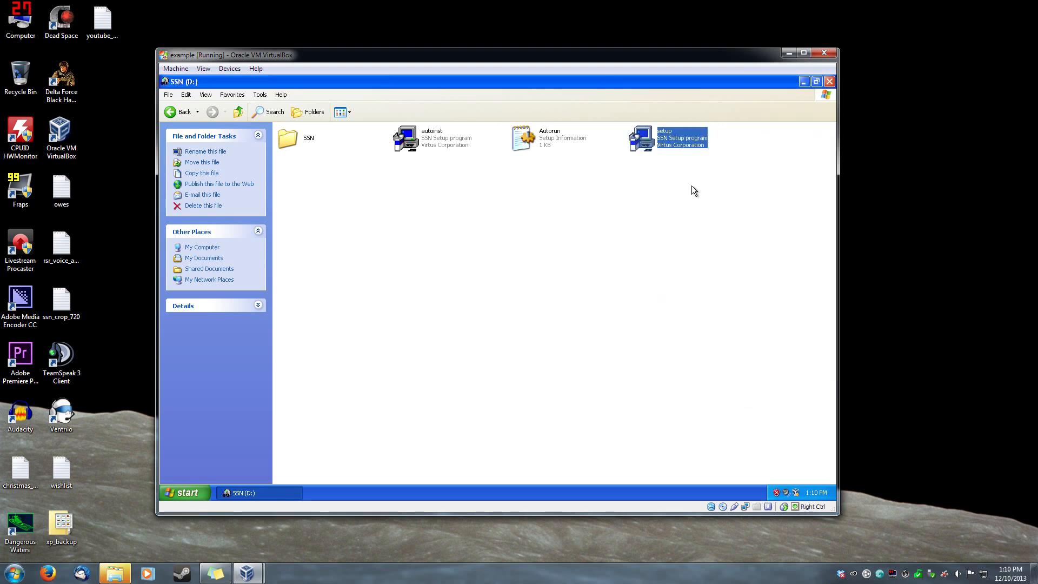
- Run setup, accept the licence and keep the destination C:\Program Files\Tom Clancy SSN
double_click(664, 138)
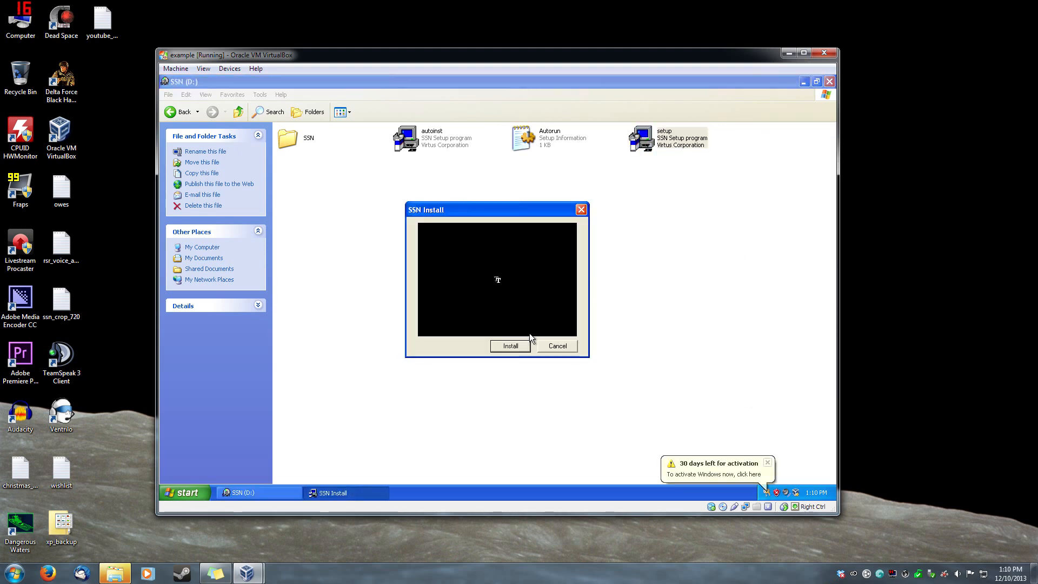
click(510, 346)
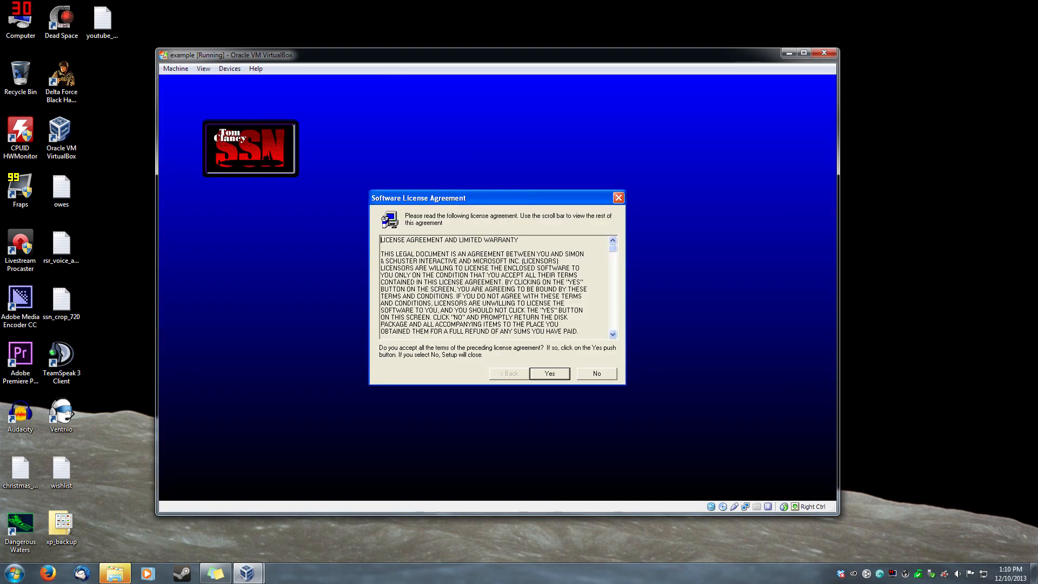
click(549, 373)
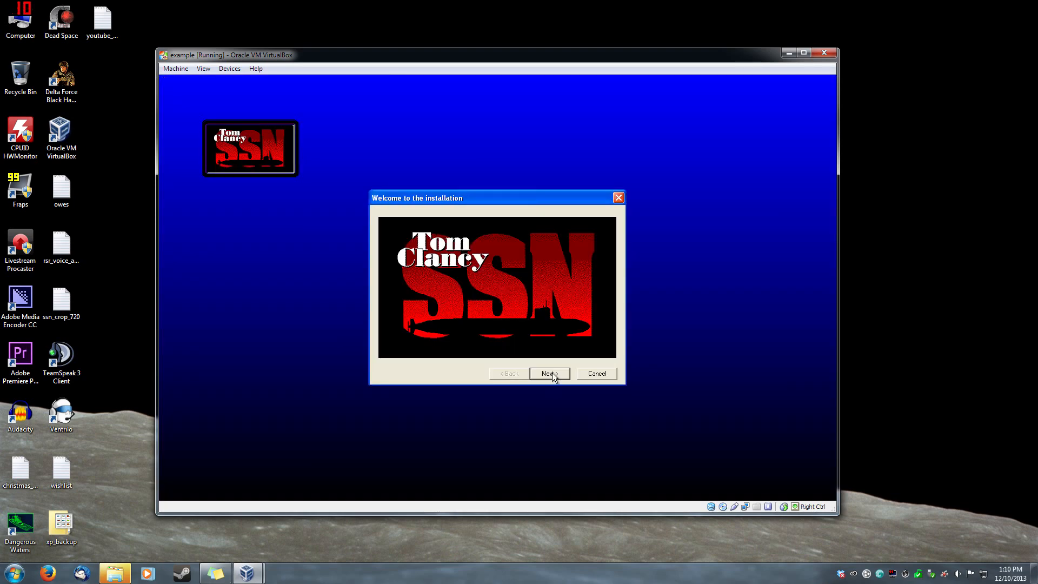
click(548, 373)
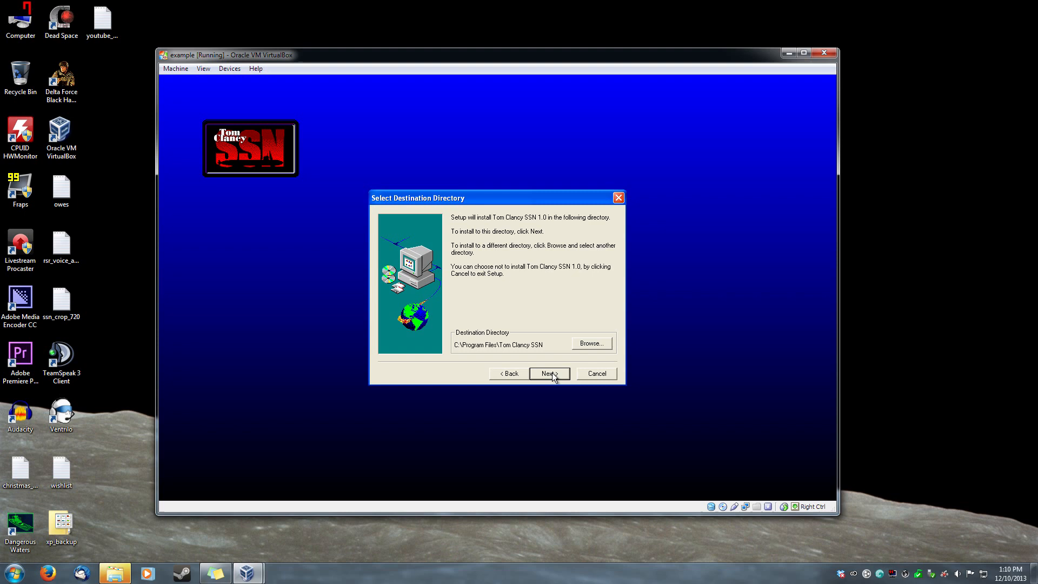
click(548, 373)
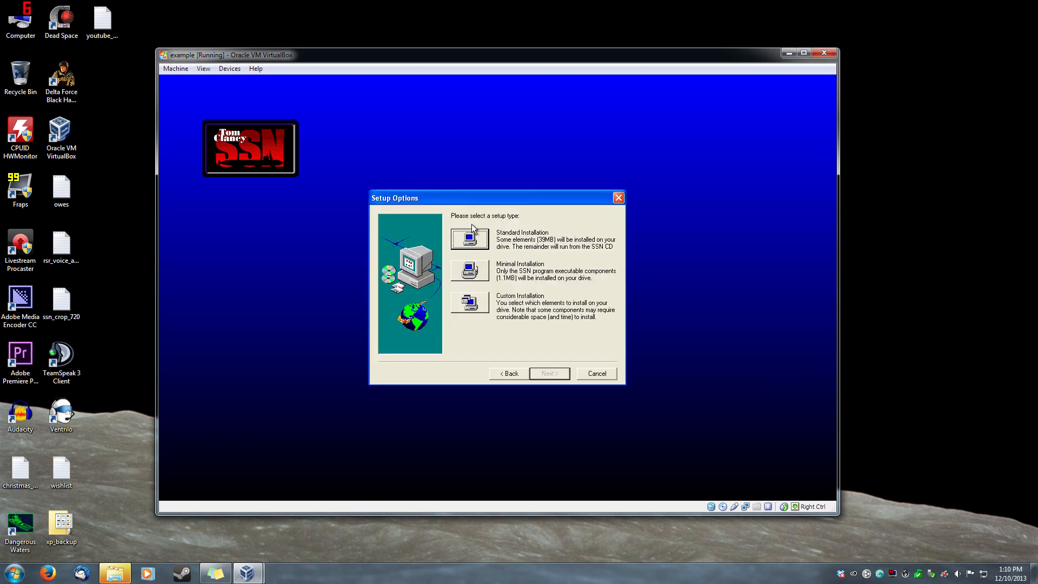
mouse_move(472, 305)
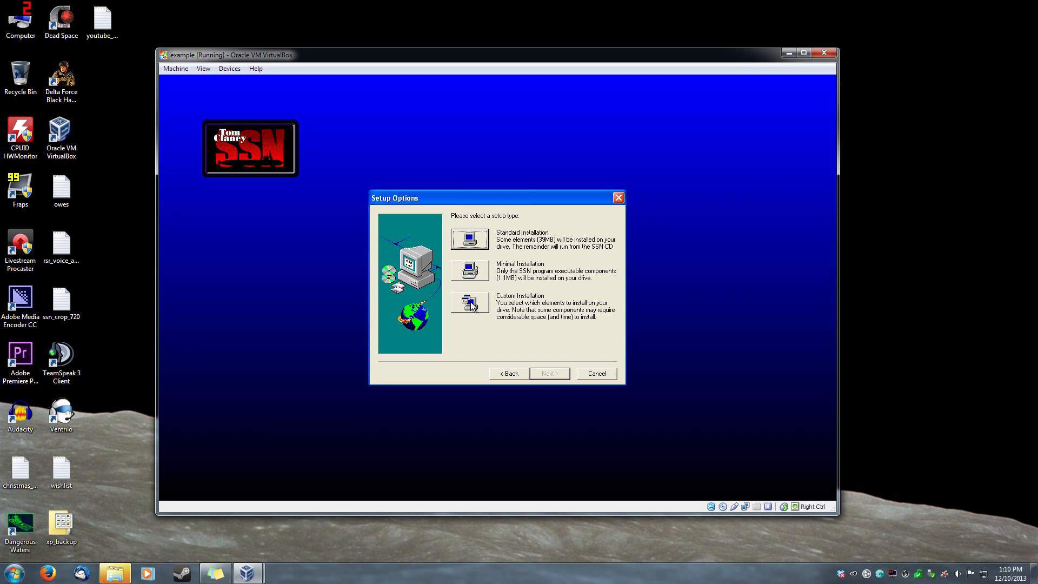
mouse_move(469, 270)
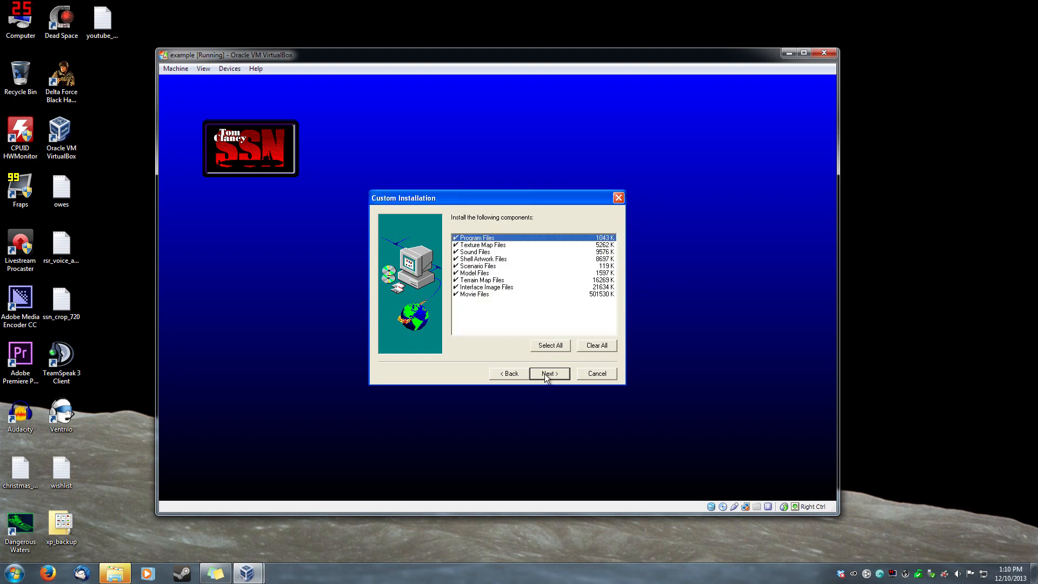
- Proceed with the Custom Installation keeping every component checked
click(548, 373)
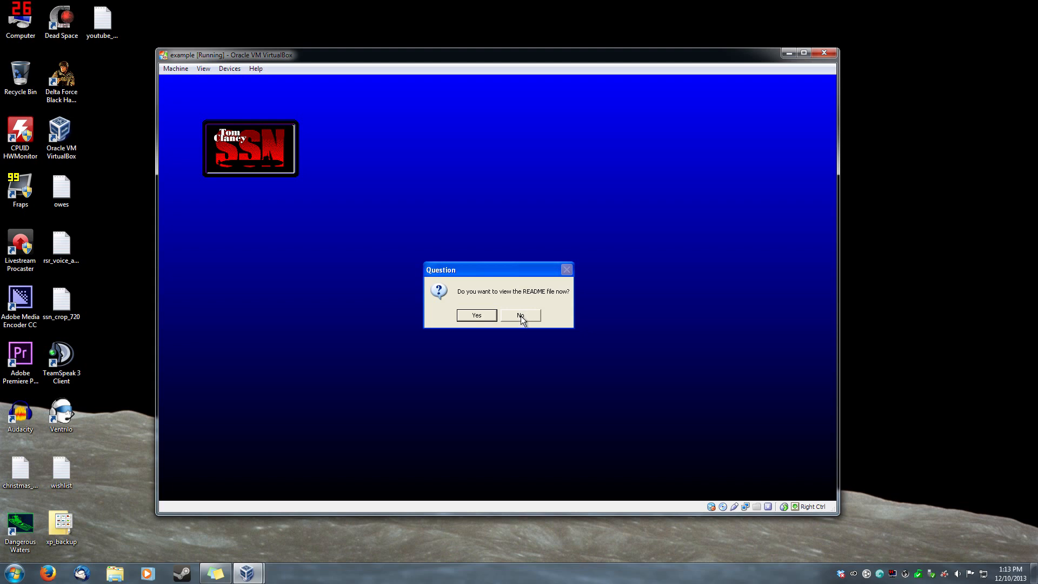
- Decline the README, confirm setup complete and close the SSN CD window
click(520, 315)
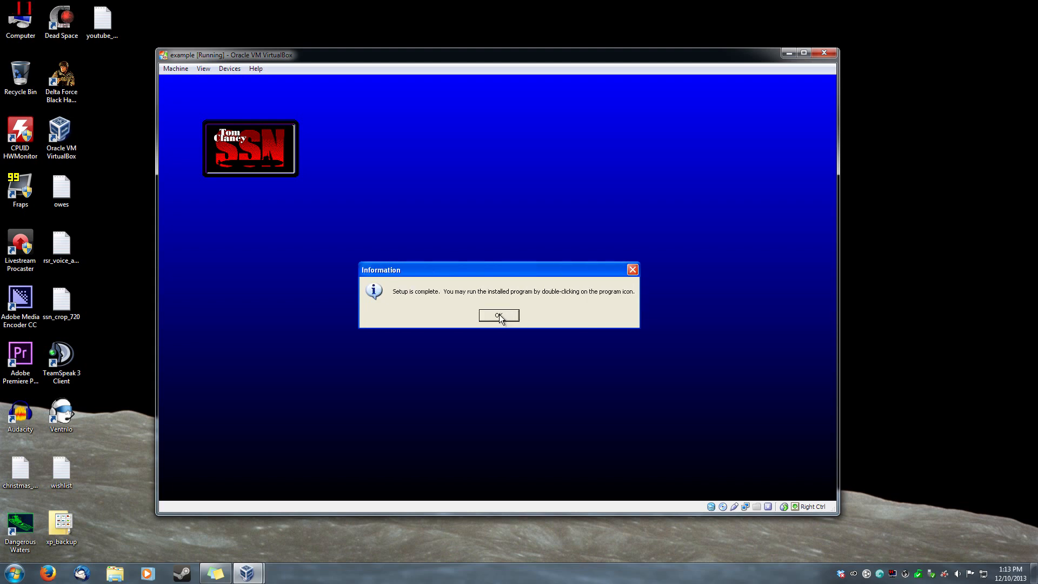
click(499, 314)
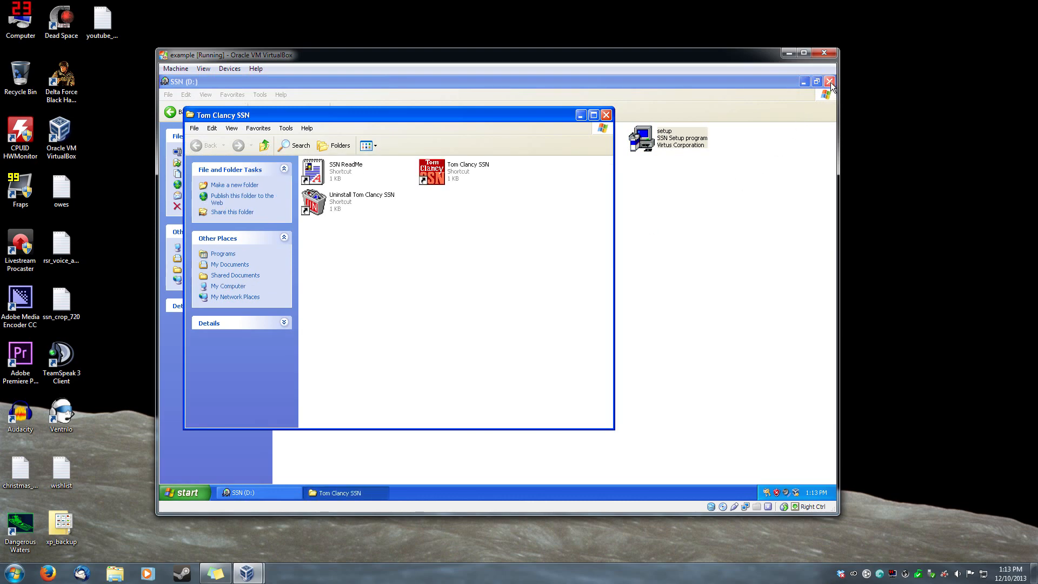
click(830, 81)
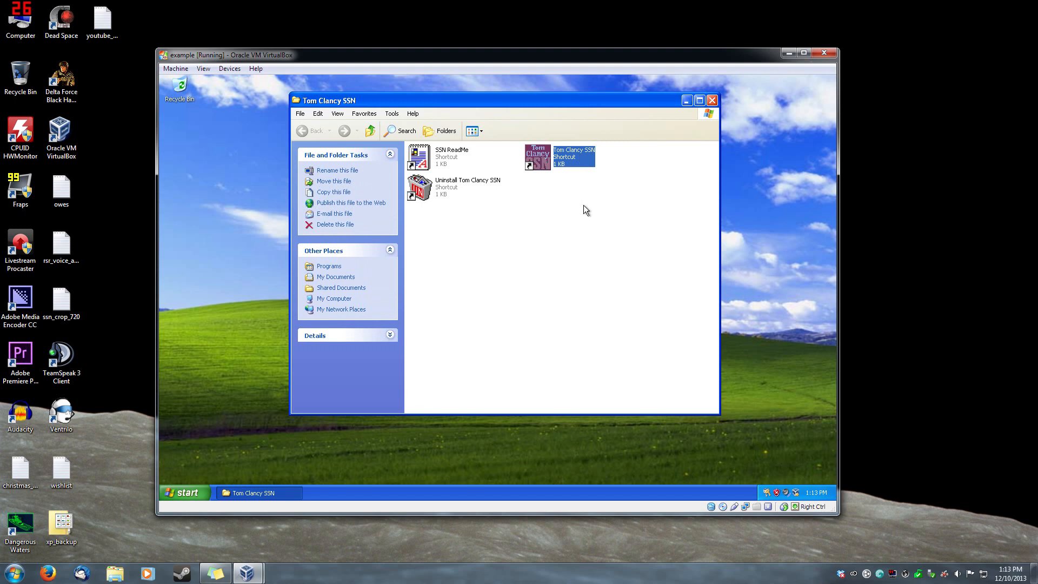
mouse_move(565, 169)
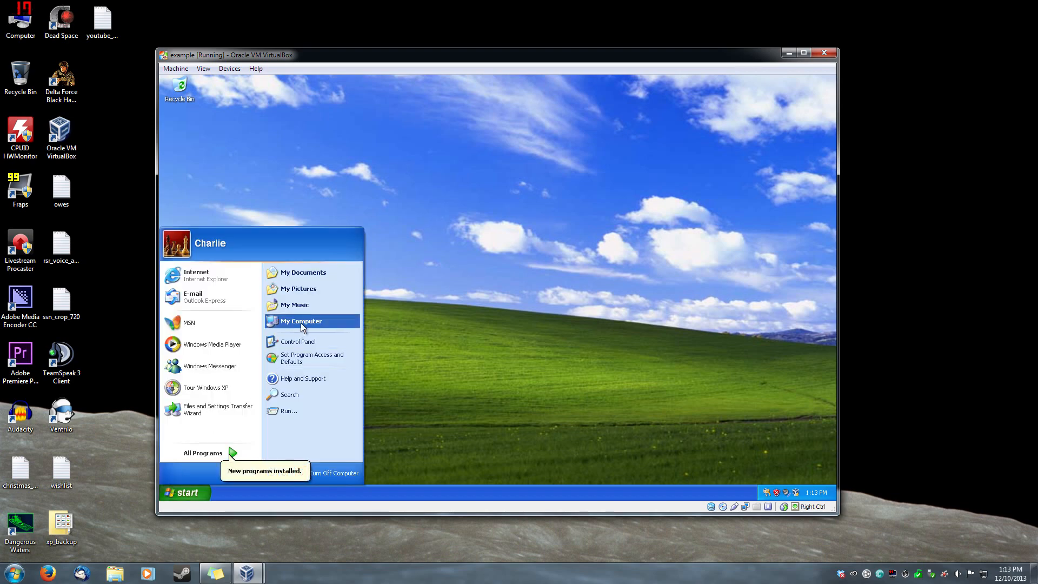
- Browse My Computer > C: > Program Files to reach the Tom Clancy SSN folder
click(300, 320)
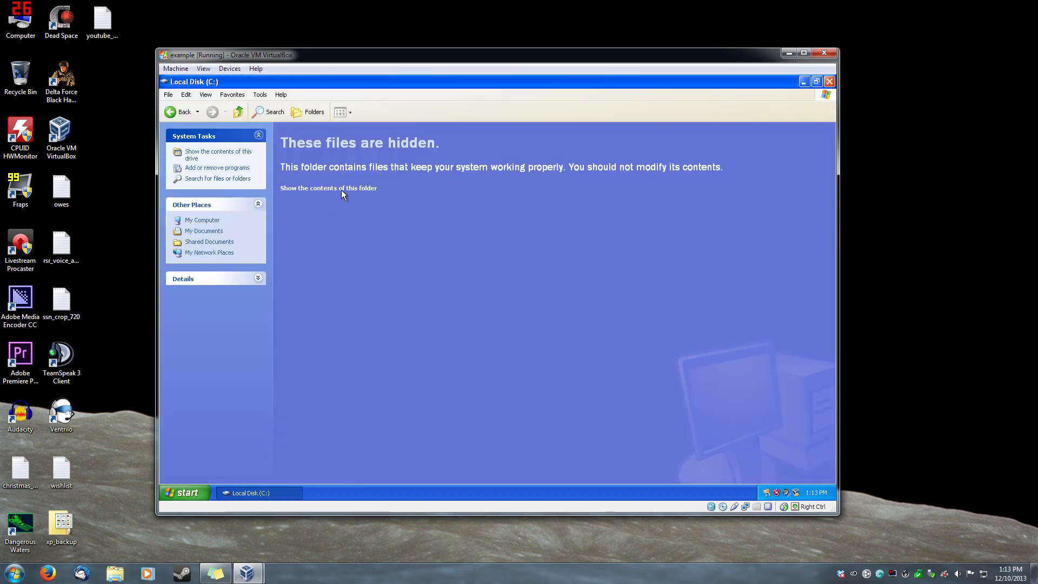
click(328, 187)
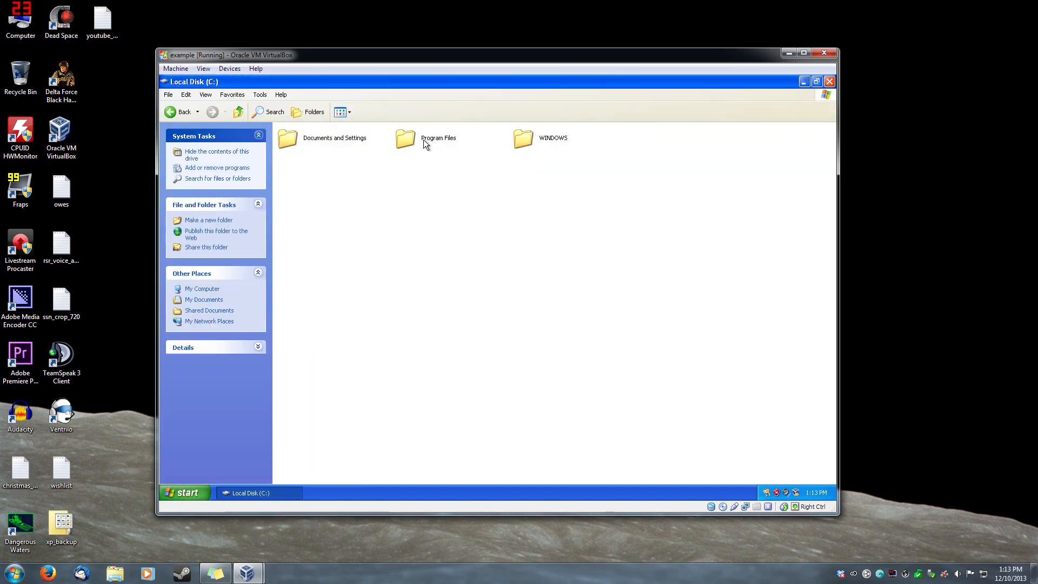
double_click(404, 138)
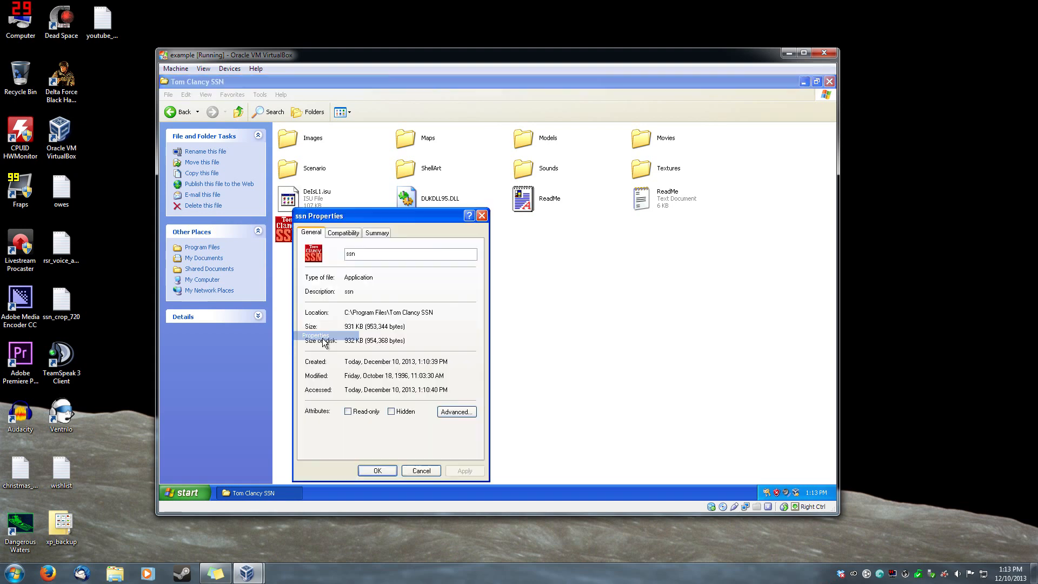
- Set ssn to Windows 95 compatibility with 256 colours, 640×480 and no visual themes, then close the folder
click(343, 232)
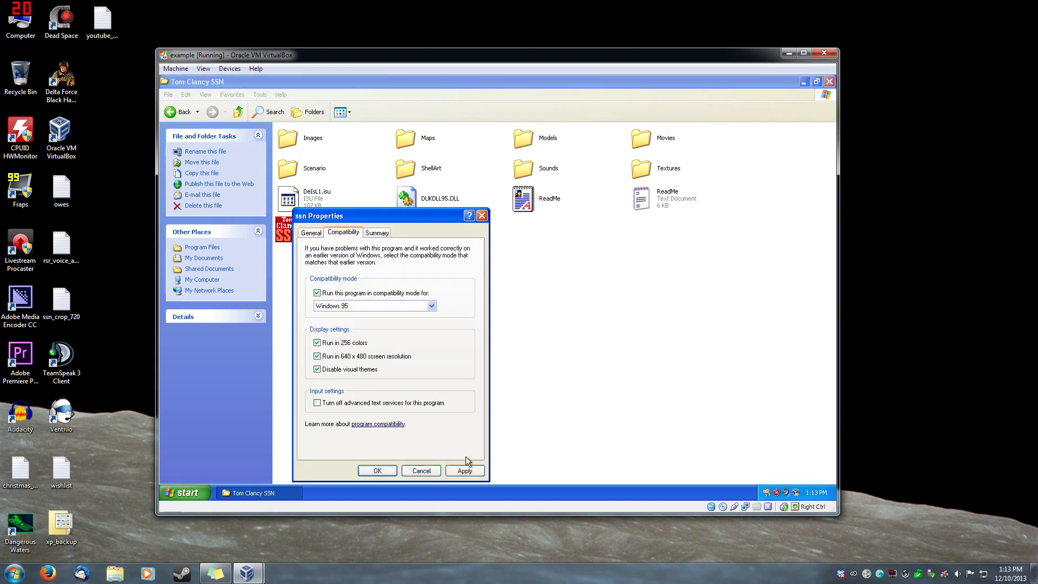
click(377, 470)
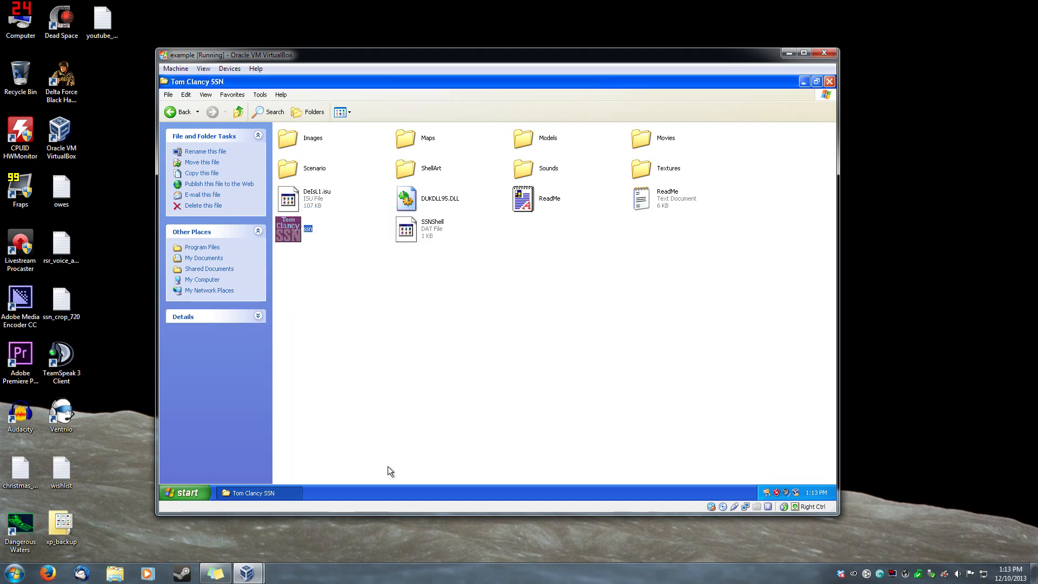
click(830, 81)
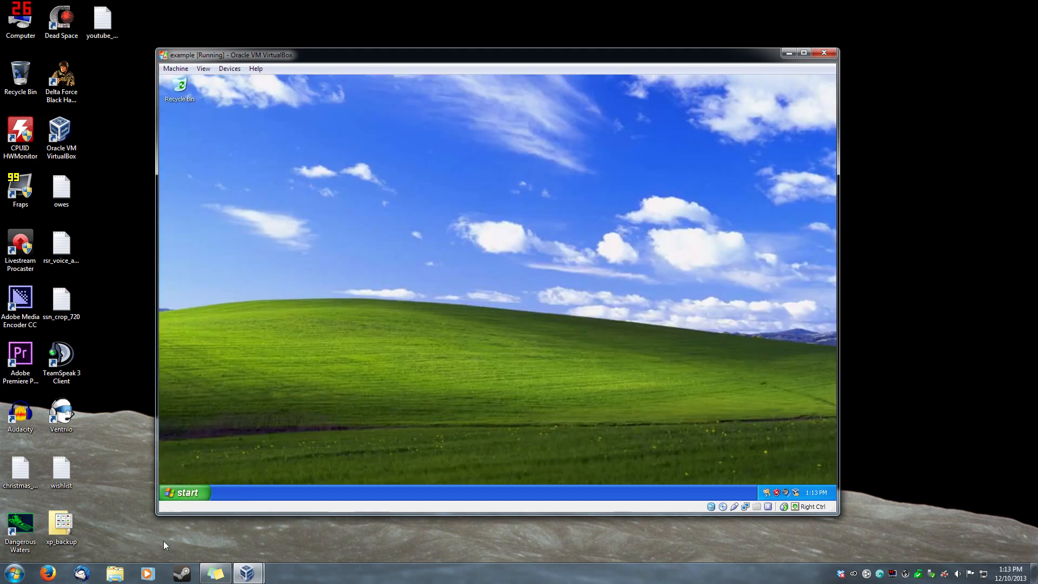
- Launch Tom Clancy SSN to its main menu, then Exit Game and confirm Quit
click(184, 492)
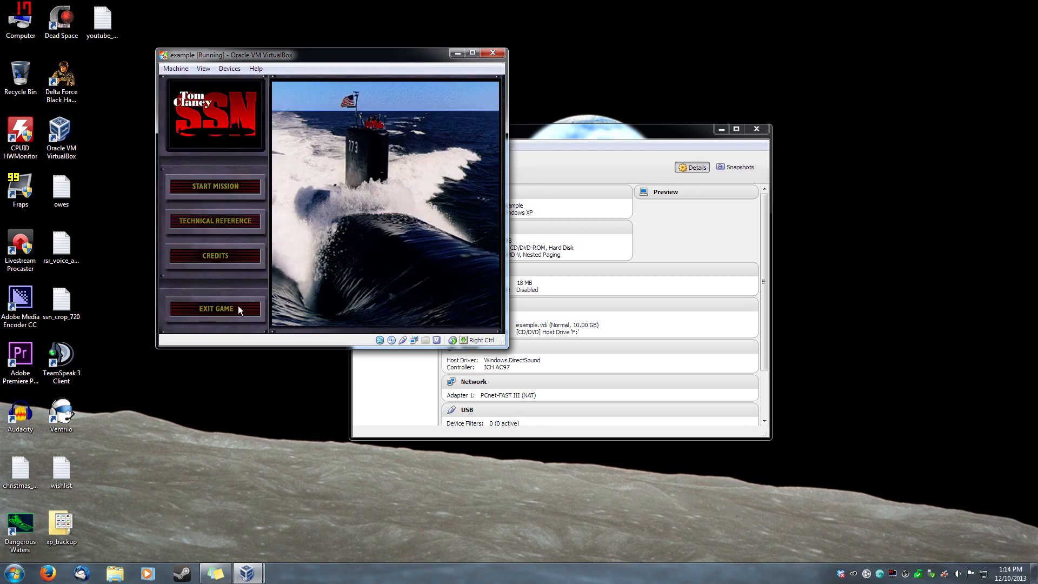
click(214, 308)
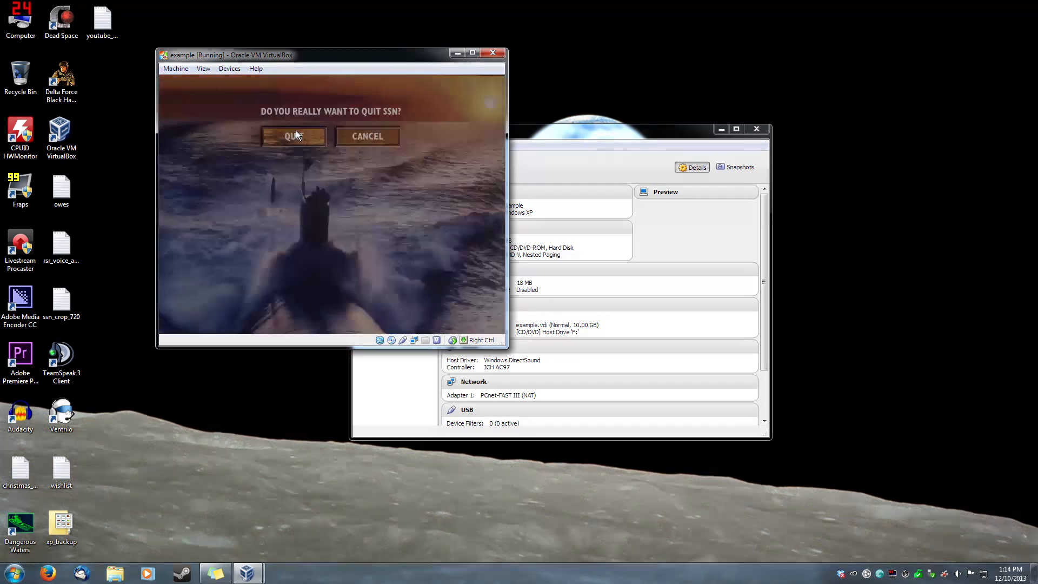
click(293, 137)
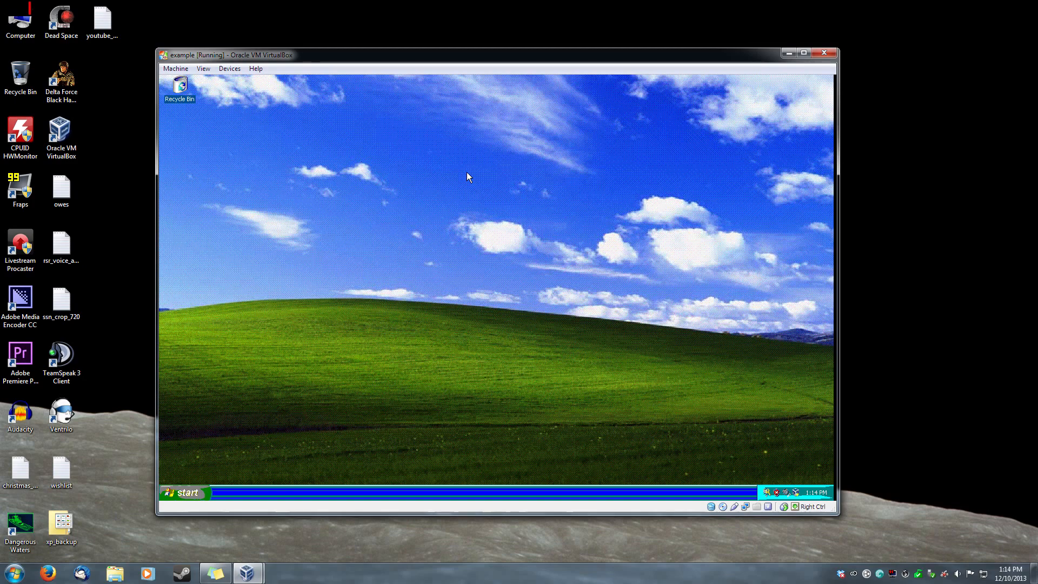
mouse_move(501, 238)
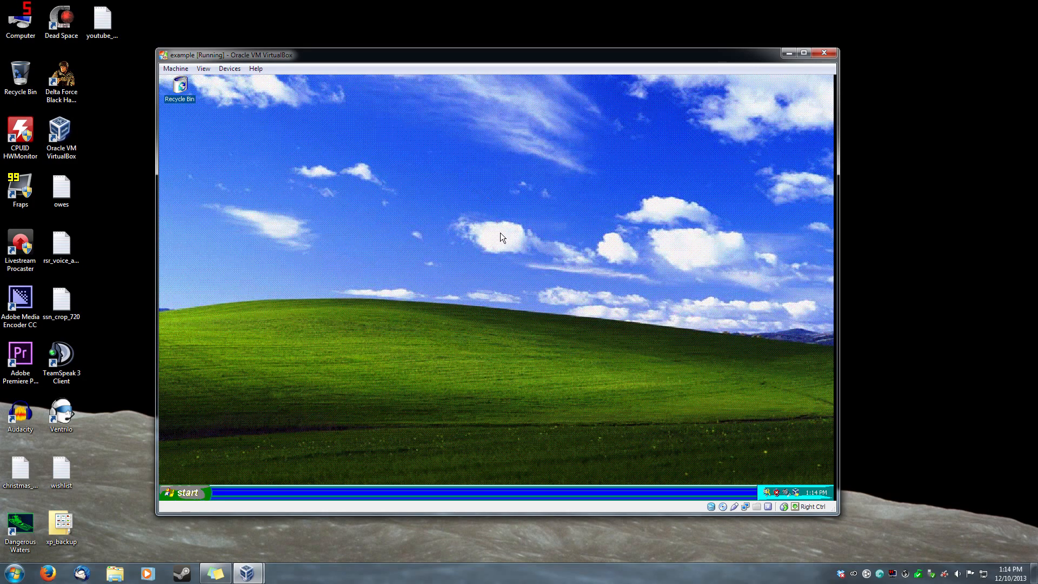